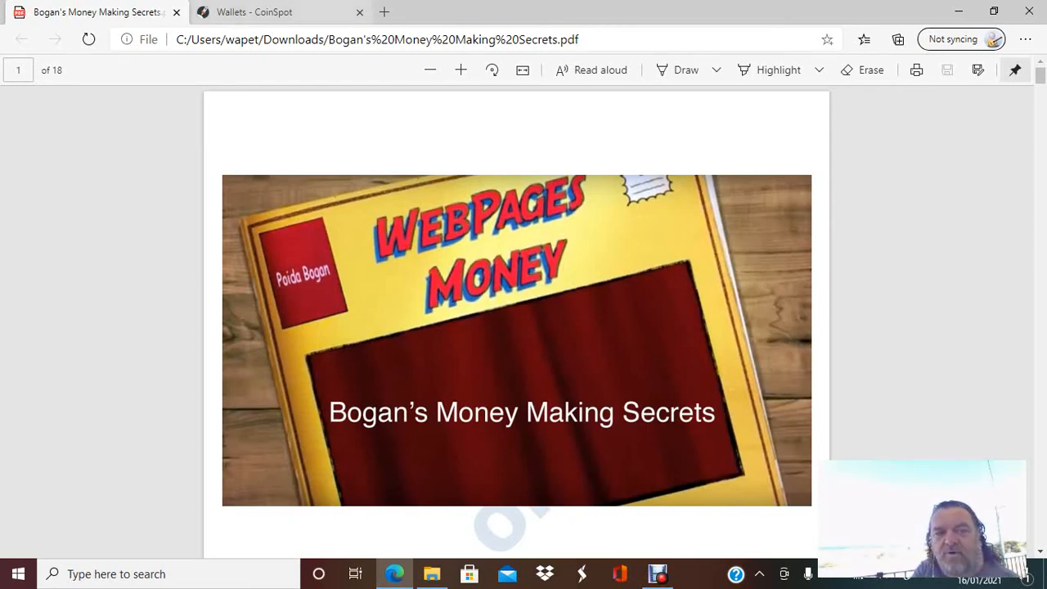
Switch from the Bogan's Money Making Secrets PDF to the 'Wallets - CoinSpot' tab
{"action": "left_click", "coordinate": [281, 11]}
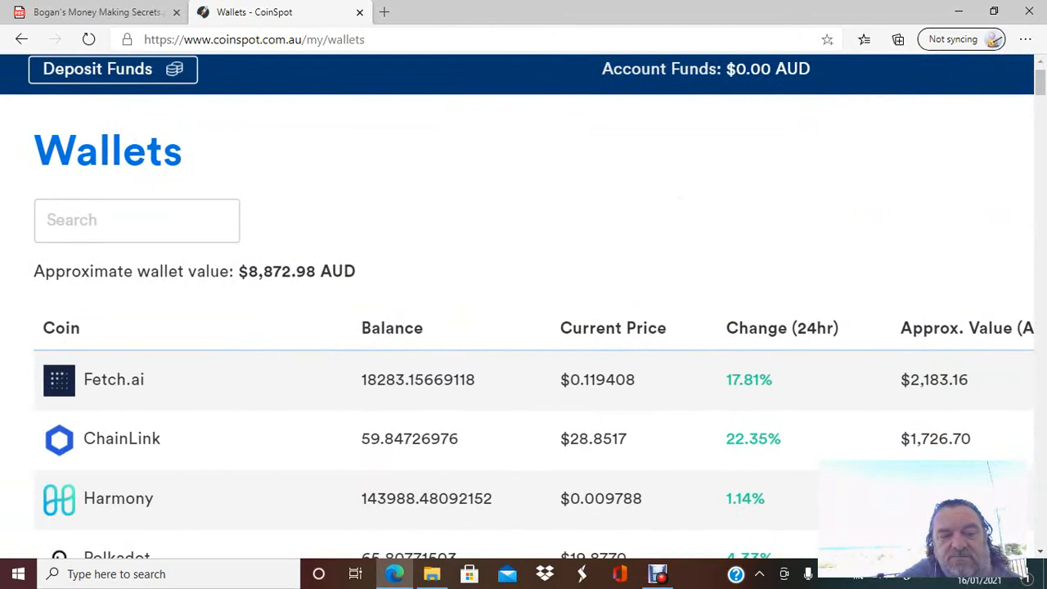
{"action": "scroll", "scroll_direction": "down", "scroll_amount": 3}
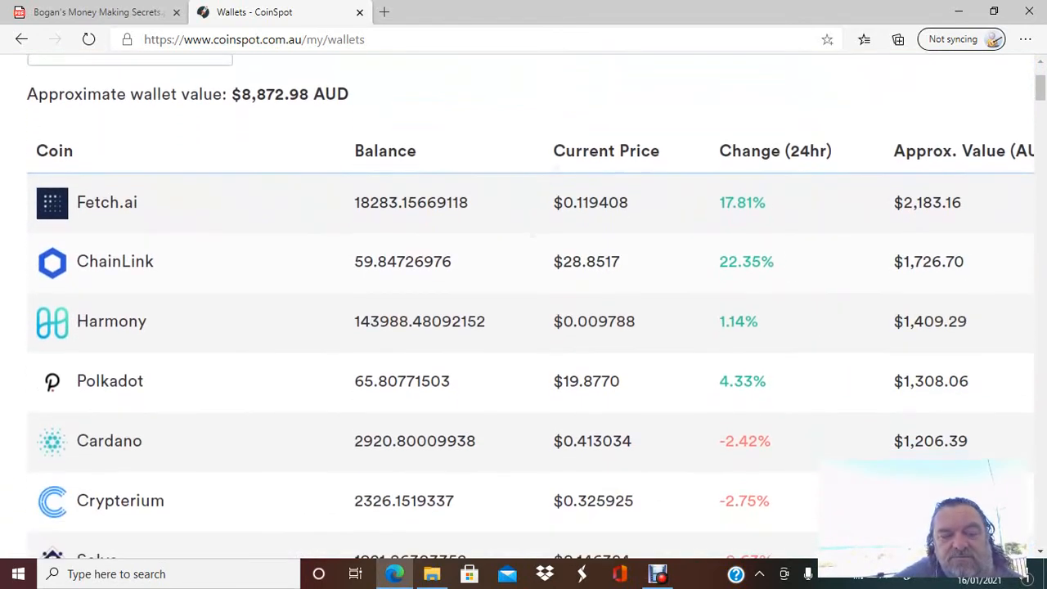
{"action": "scroll", "scroll_direction": "down", "scroll_amount": 3}
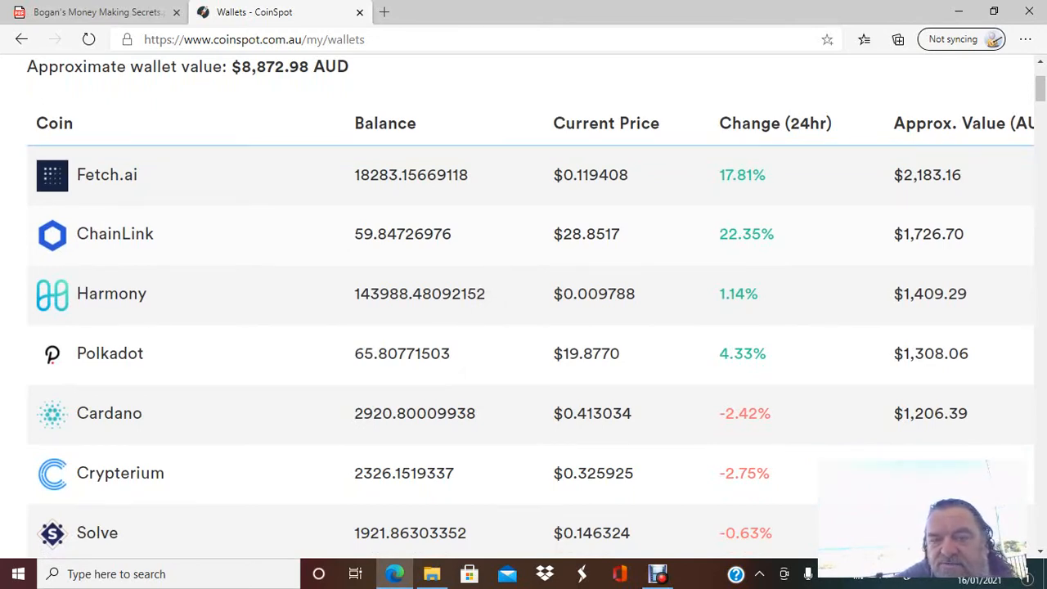
{"action": "scroll", "scroll_direction": "up", "scroll_amount": 3}
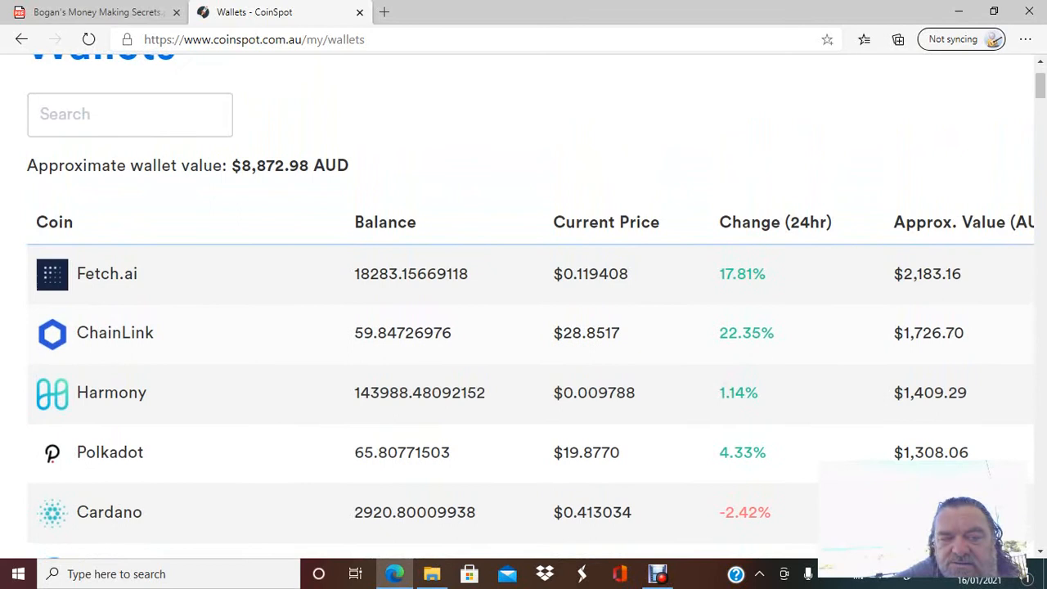